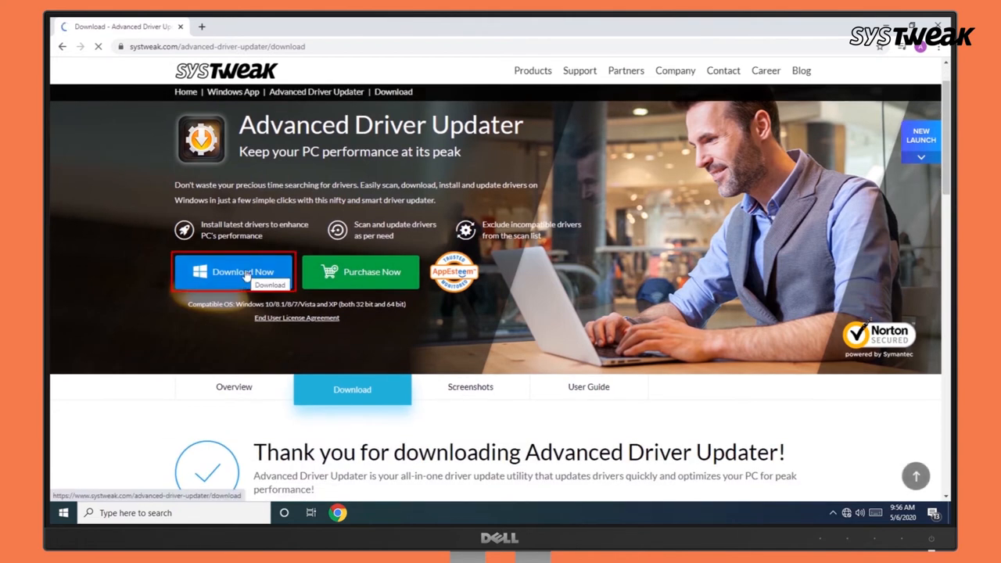
# Step: Download the installer from the Systweak page and launch Advanced Driver Updater from Windows search
pyautogui.click(233, 272)
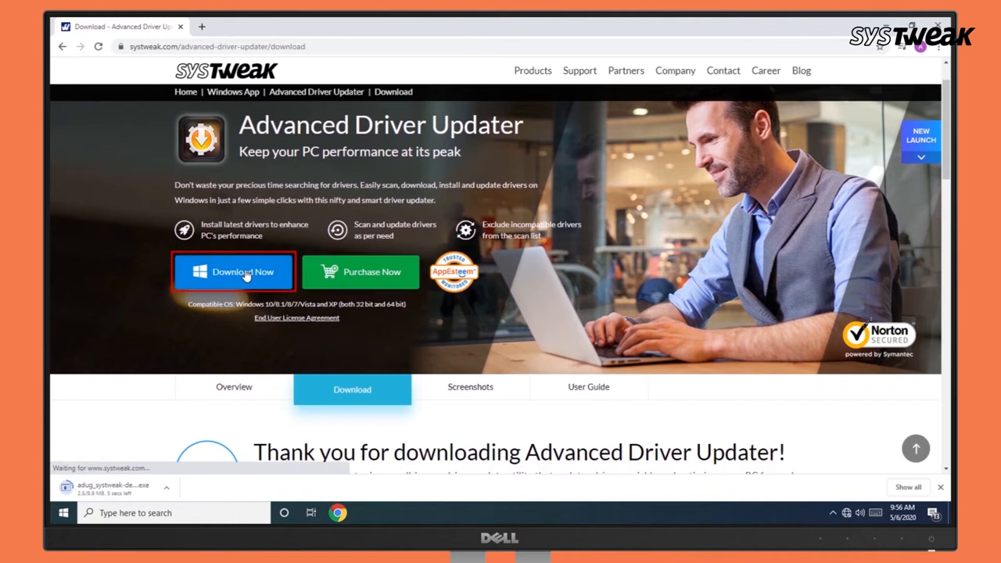
pyautogui.scroll(-3)
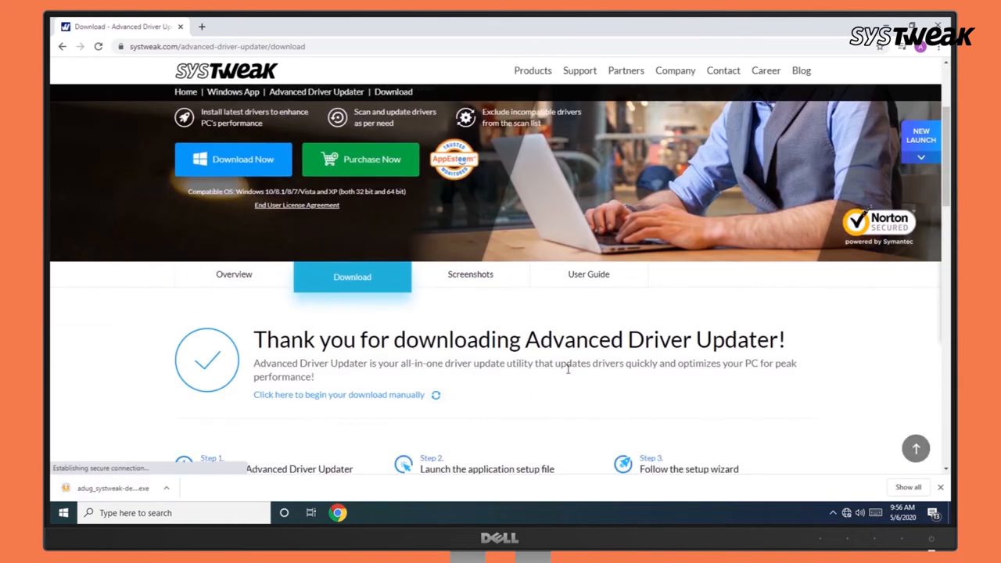
pyautogui.click(62, 512)
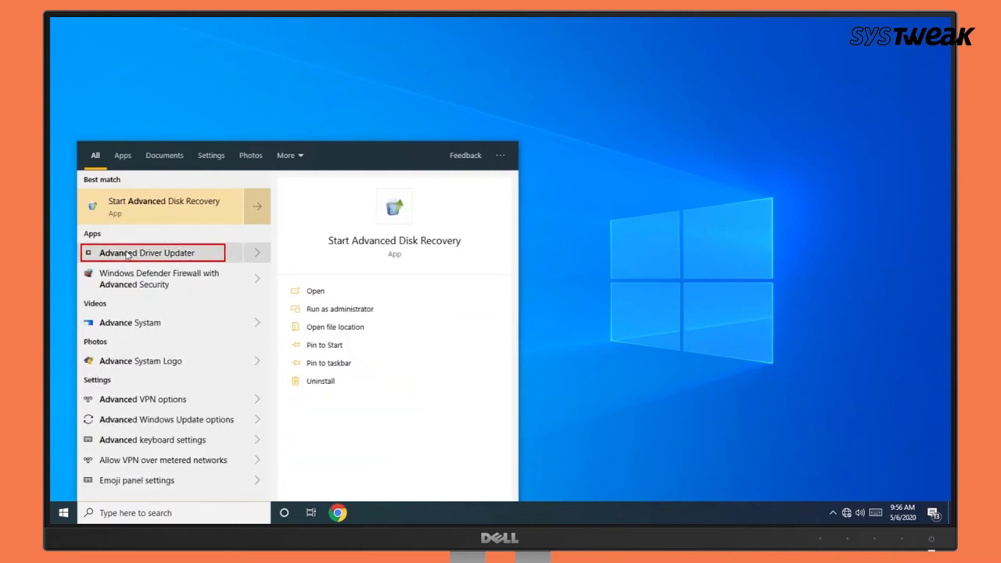
pyautogui.click(147, 254)
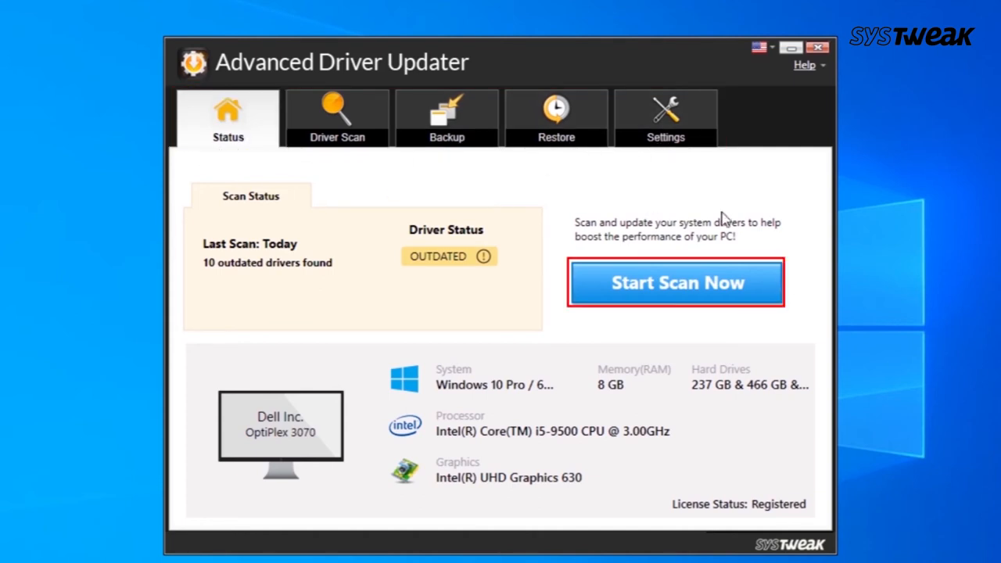
# Step: Start a new scan that finds 10 out-of-date drivers
pyautogui.click(675, 282)
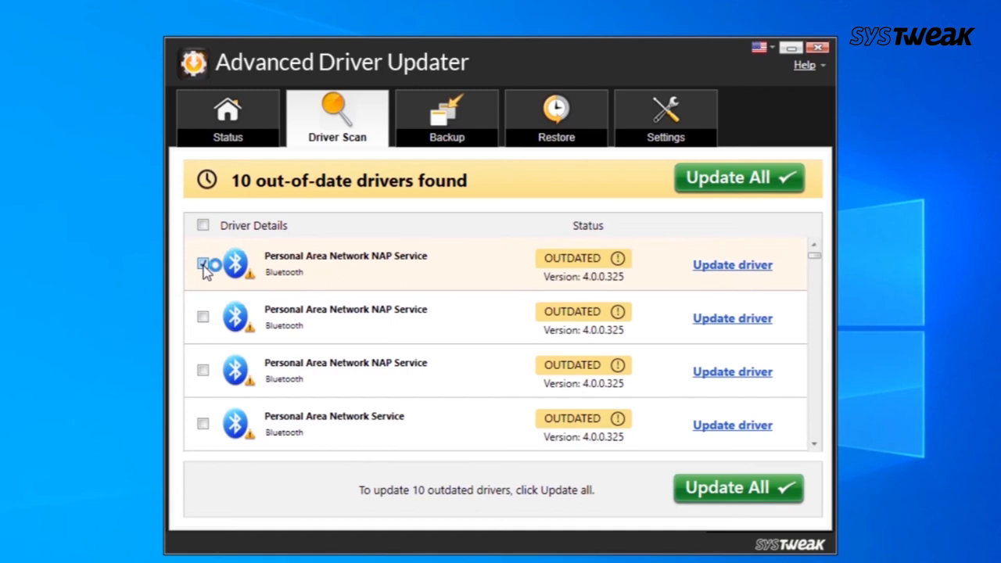
# Step: Select and update the first Personal Area Network NAP Service driver alone, leaving 9 outdated
pyautogui.click(204, 263)
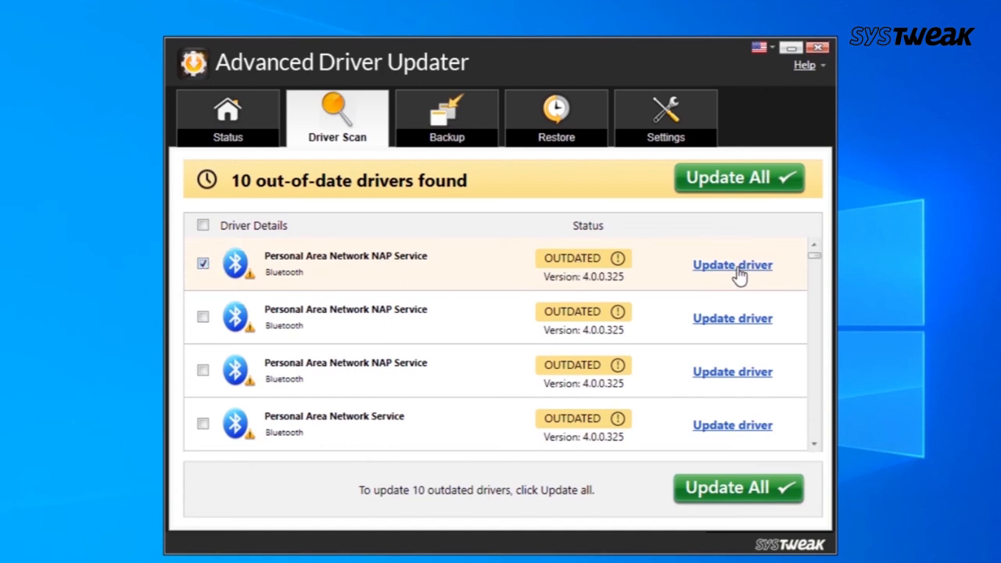
pyautogui.click(732, 265)
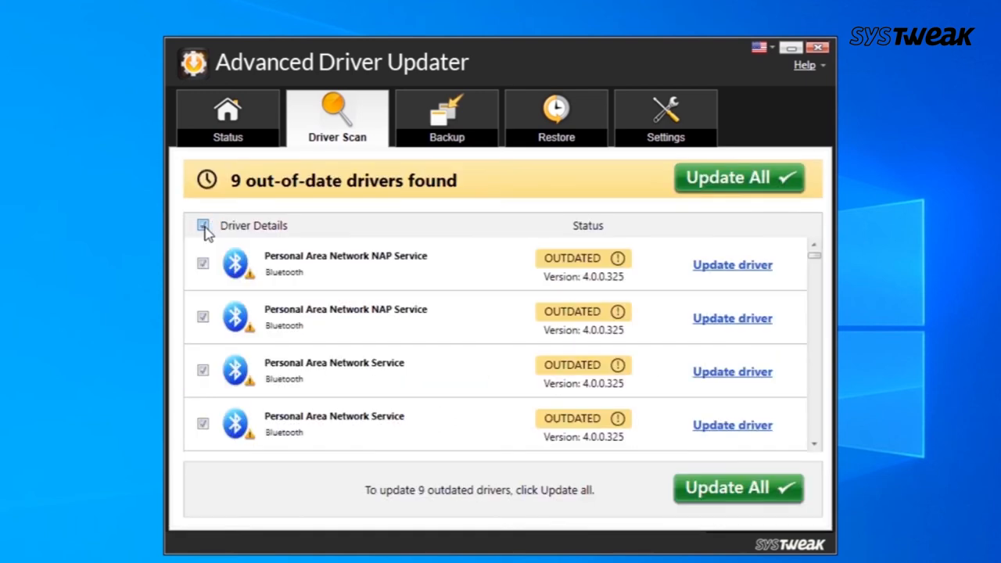
# Step: Mark all drivers via the Driver Details checkbox and update the Wireless iAP driver, leaving 8 outdated
pyautogui.click(203, 225)
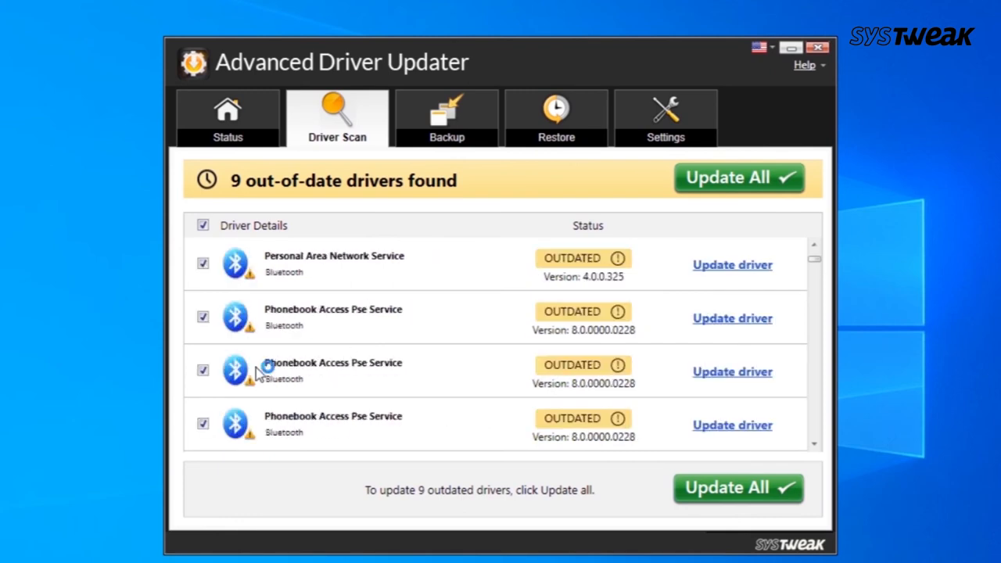
pyautogui.scroll(-3)
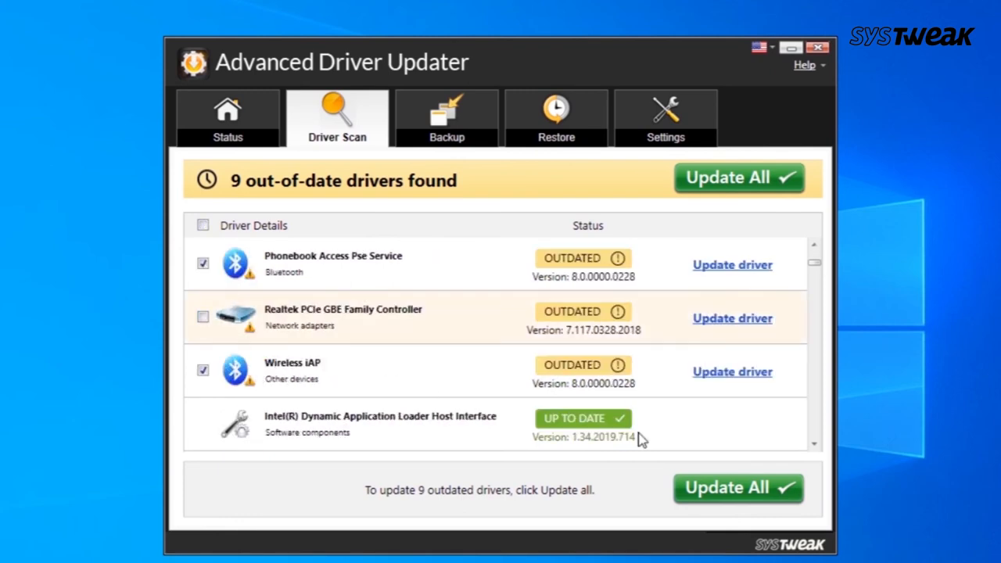
pyautogui.moveTo(680, 382)
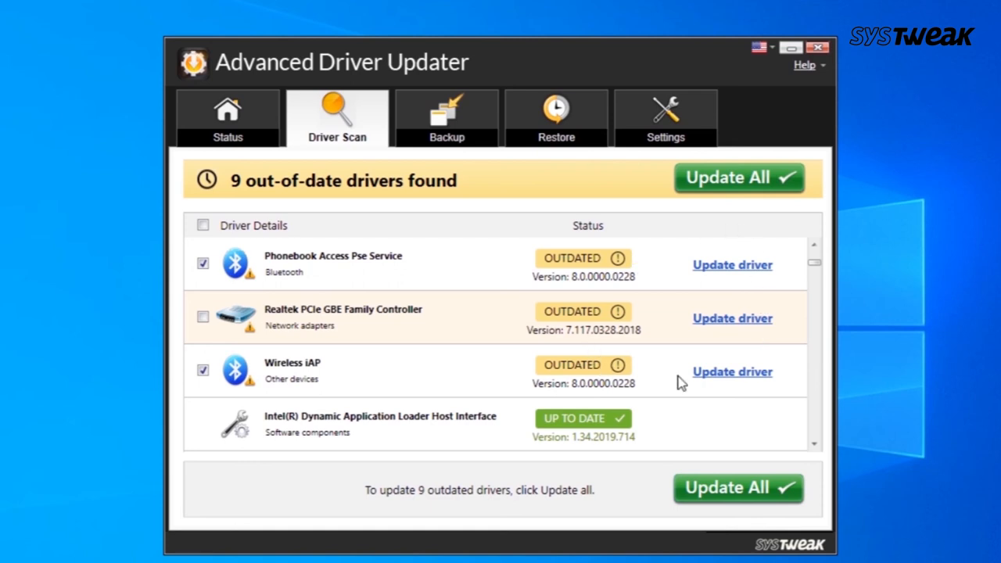
pyautogui.click(736, 178)
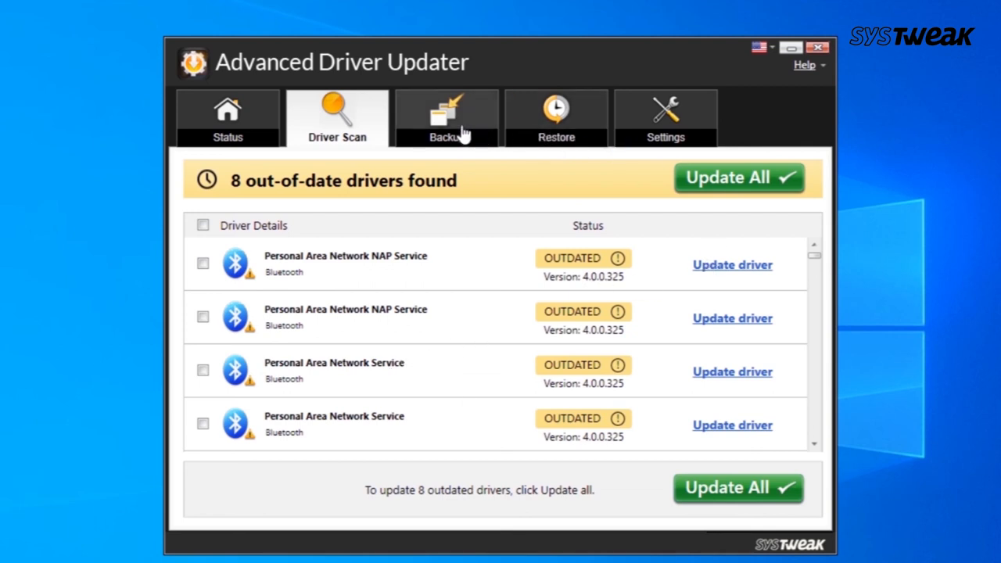
pyautogui.moveTo(779, 134)
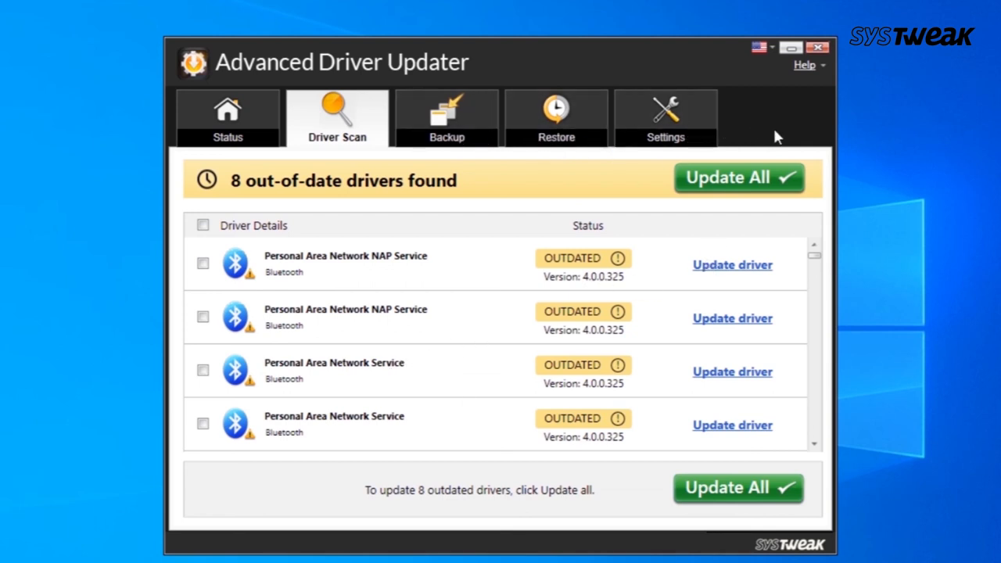
pyautogui.moveTo(799, 473)
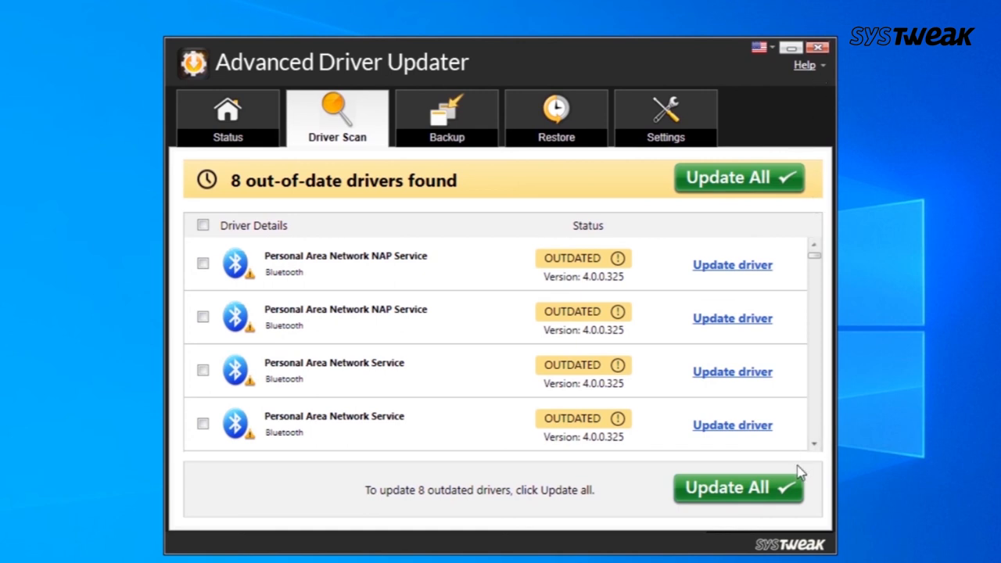
# Step: Return to the Status overview reporting 8 outdated drivers found
pyautogui.click(227, 117)
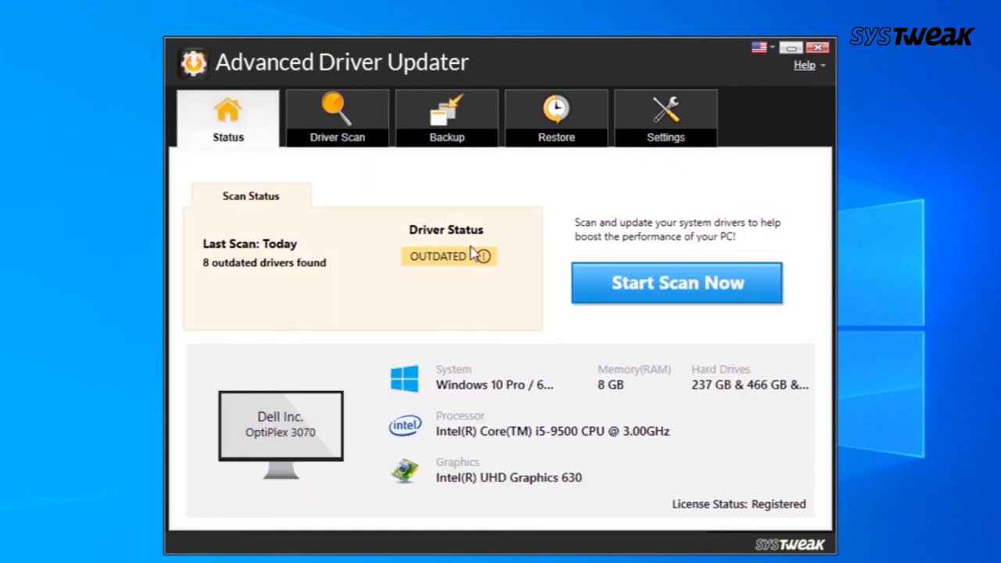
pyautogui.moveTo(818, 50)
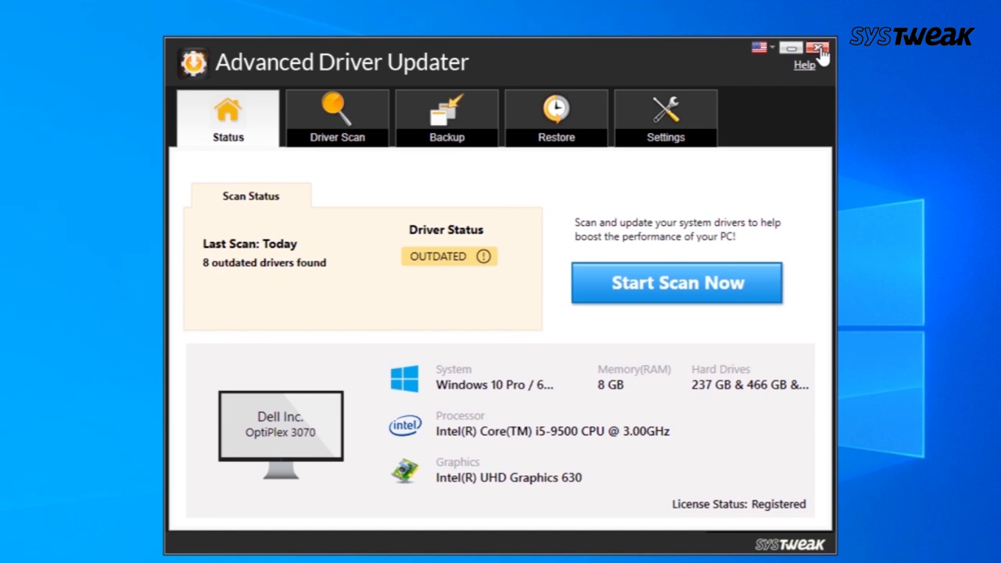